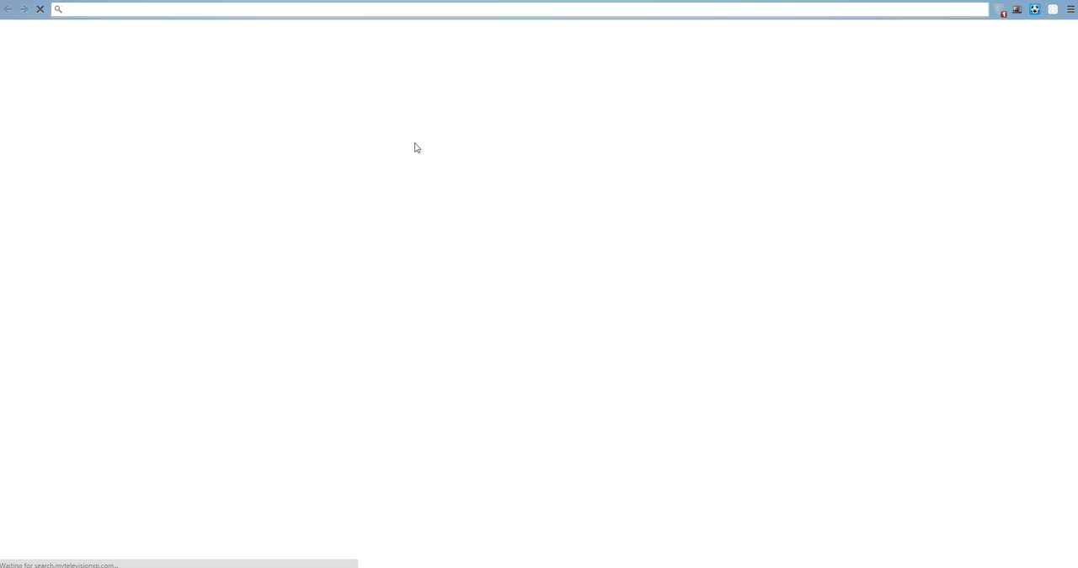
pyautogui.moveTo(29, 244)
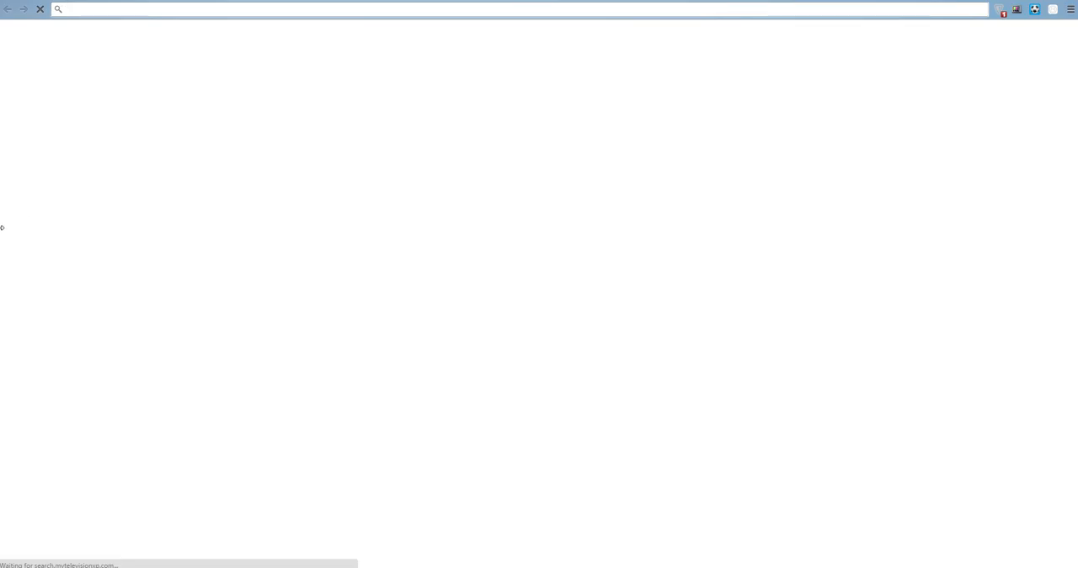
# Search Google for 'tube tycoon download' and open the Tube Tycoon itch.io result.
pyautogui.write('tube tycoon download')
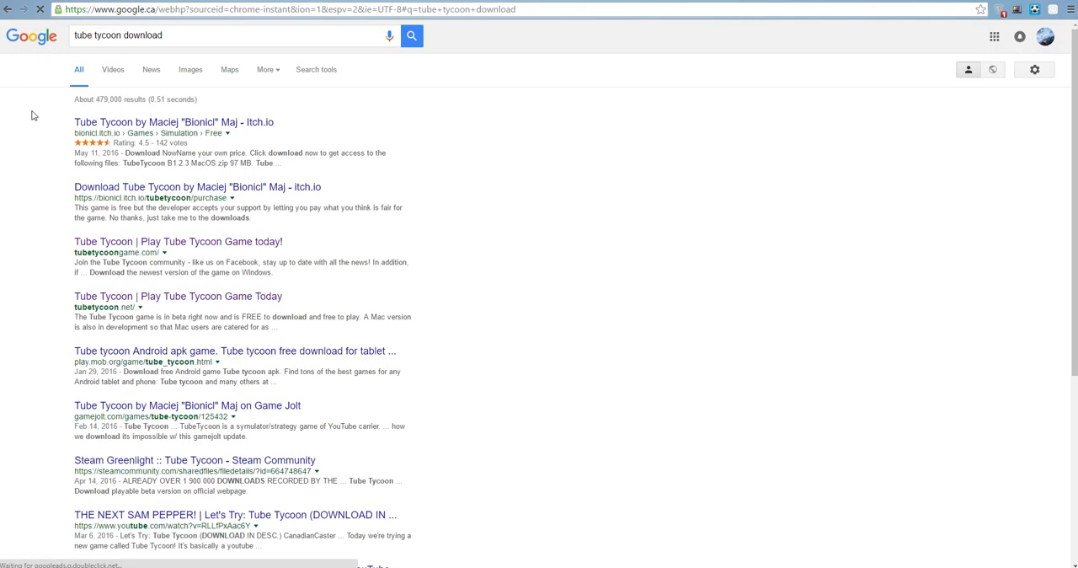
pyautogui.click(171, 121)
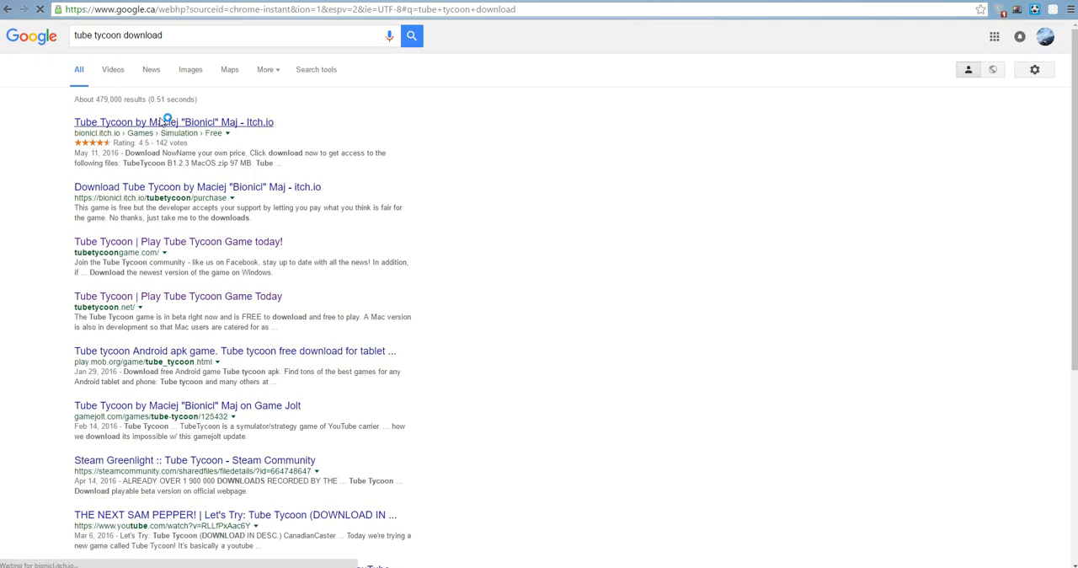
pyautogui.click(169, 121)
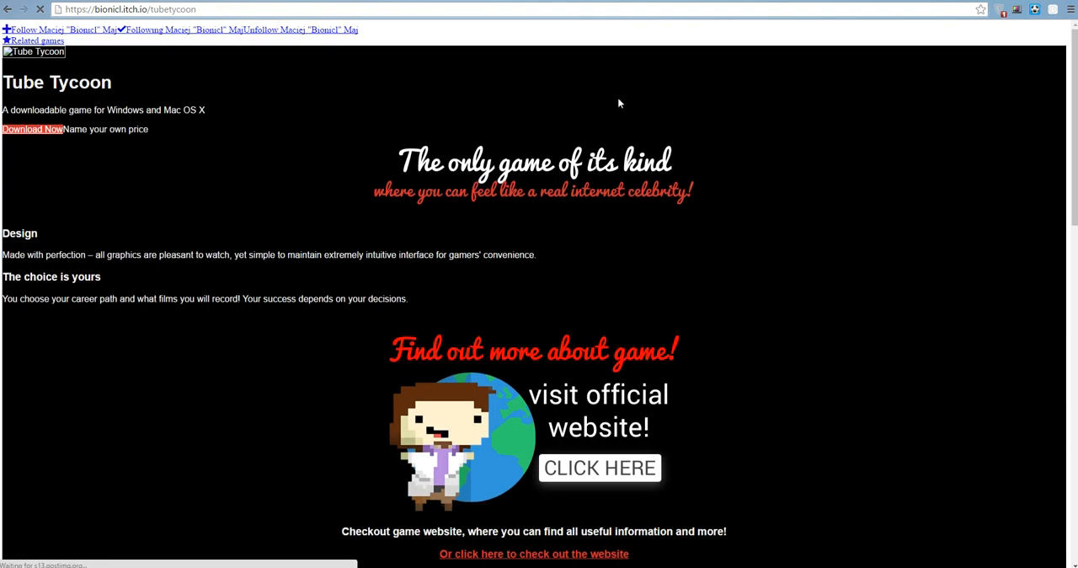
# Follow the itch.io 'CLICK HERE' banner to the official tubetycoongame.com site.
pyautogui.scroll(-3)
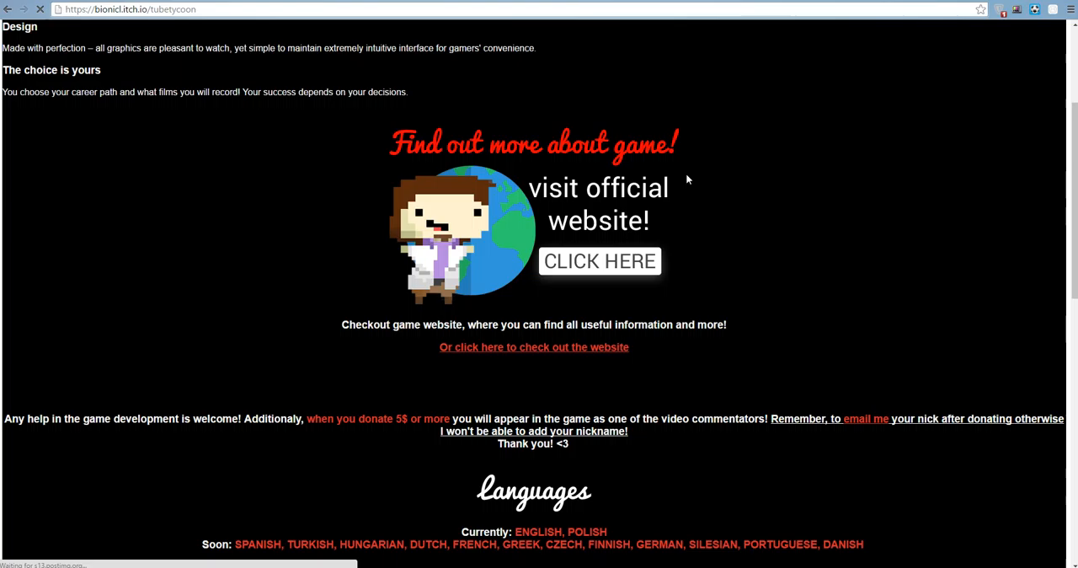
pyautogui.moveTo(603, 260)
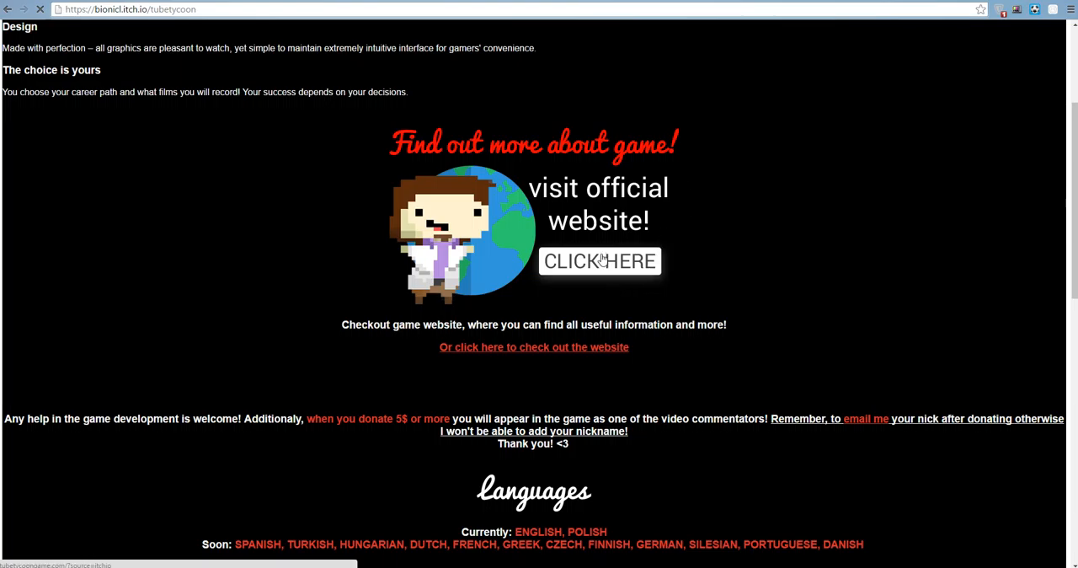
pyautogui.click(600, 261)
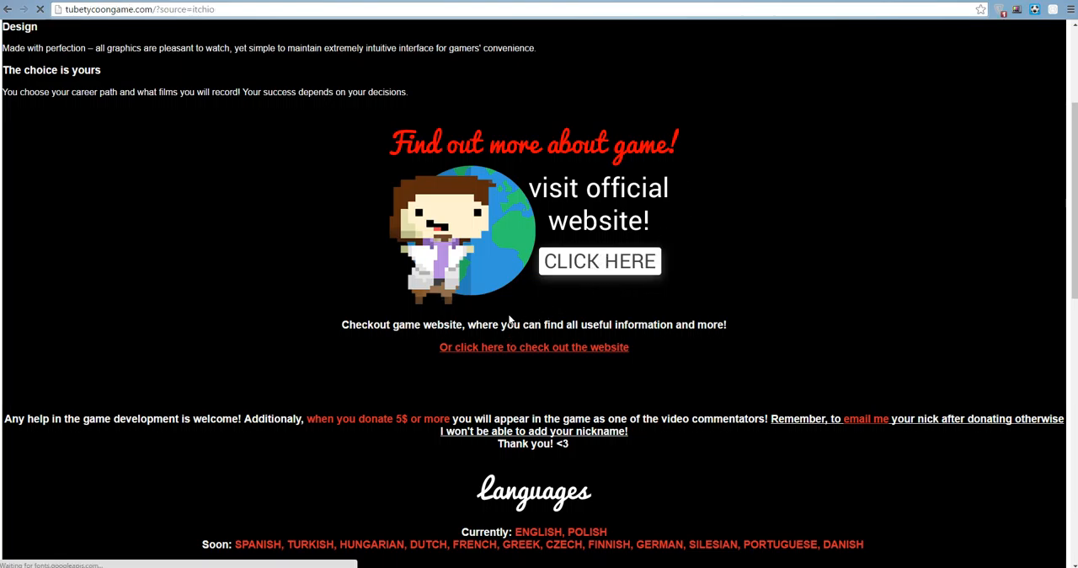
pyautogui.scroll(-3)
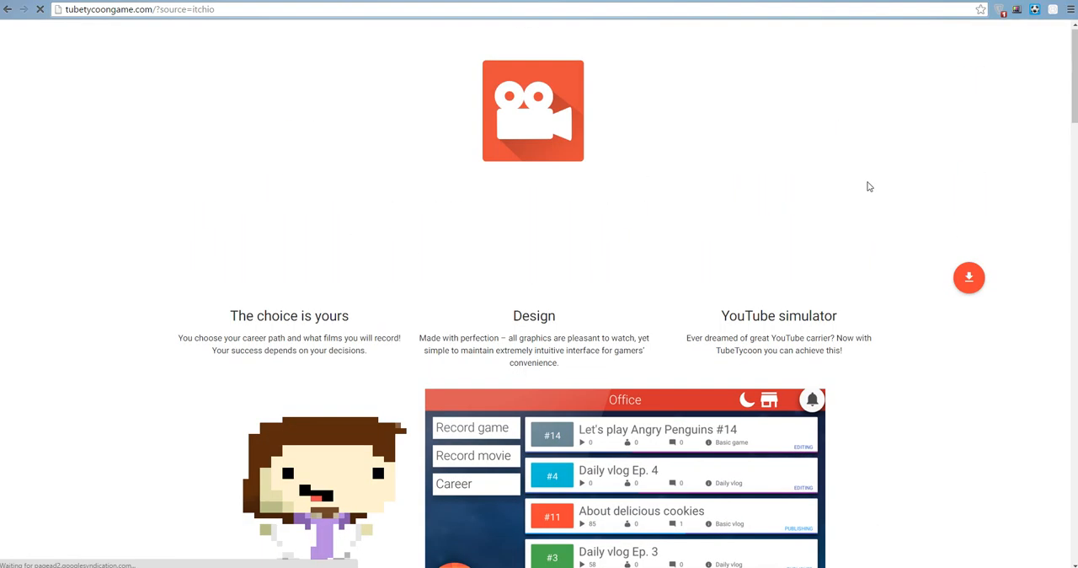
# Scroll to the Download game section and download the PC version.
pyautogui.scroll(-3)
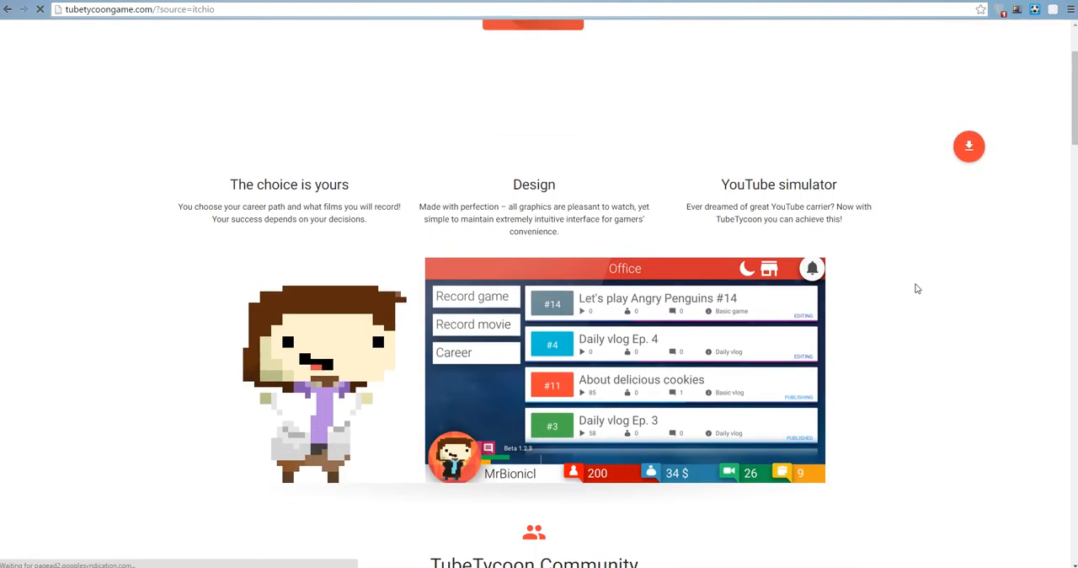
pyautogui.scroll(-3)
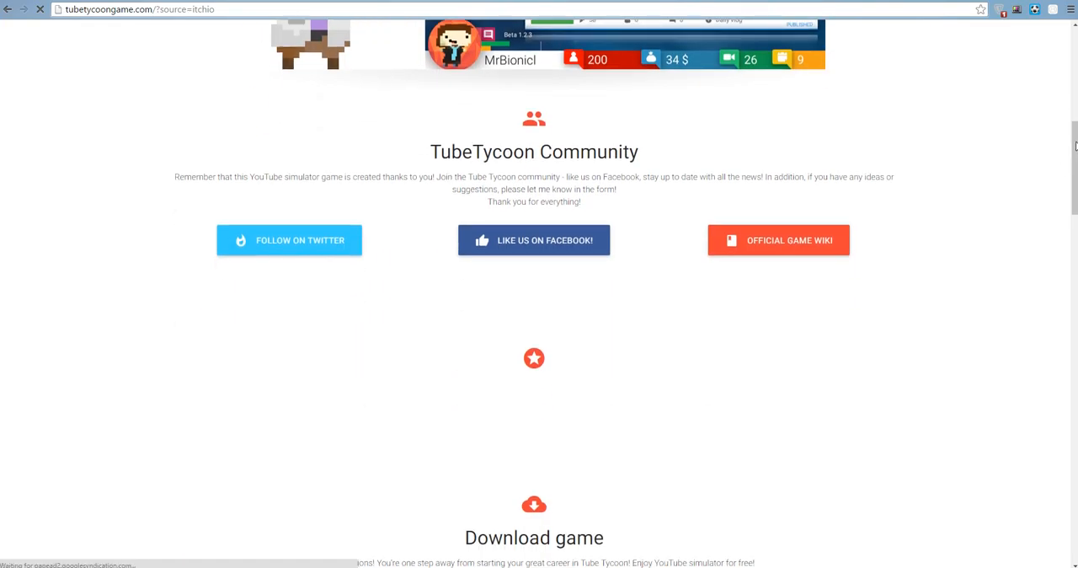
pyautogui.scroll(-3)
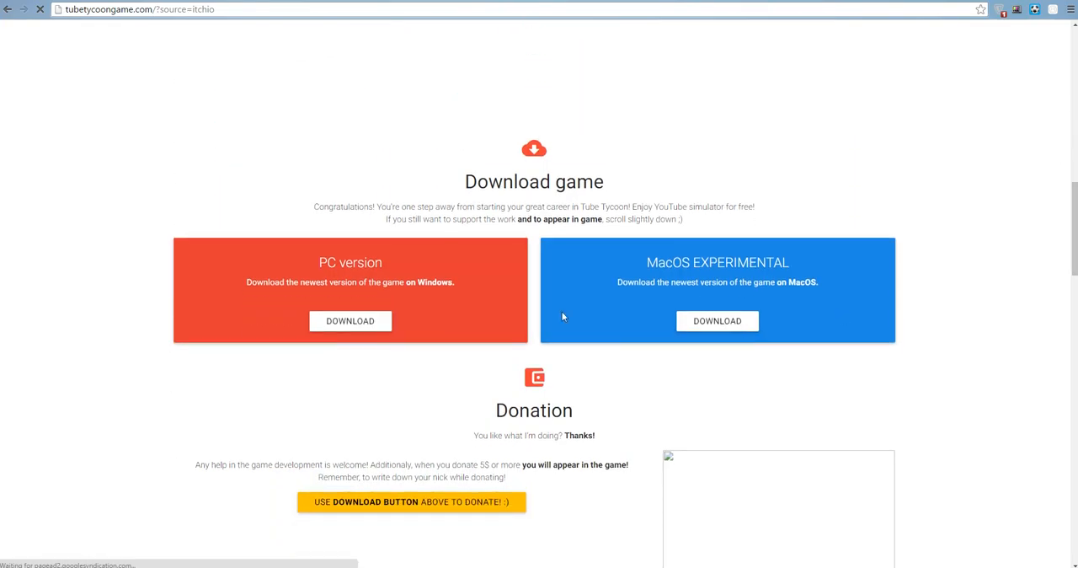
pyautogui.click(350, 321)
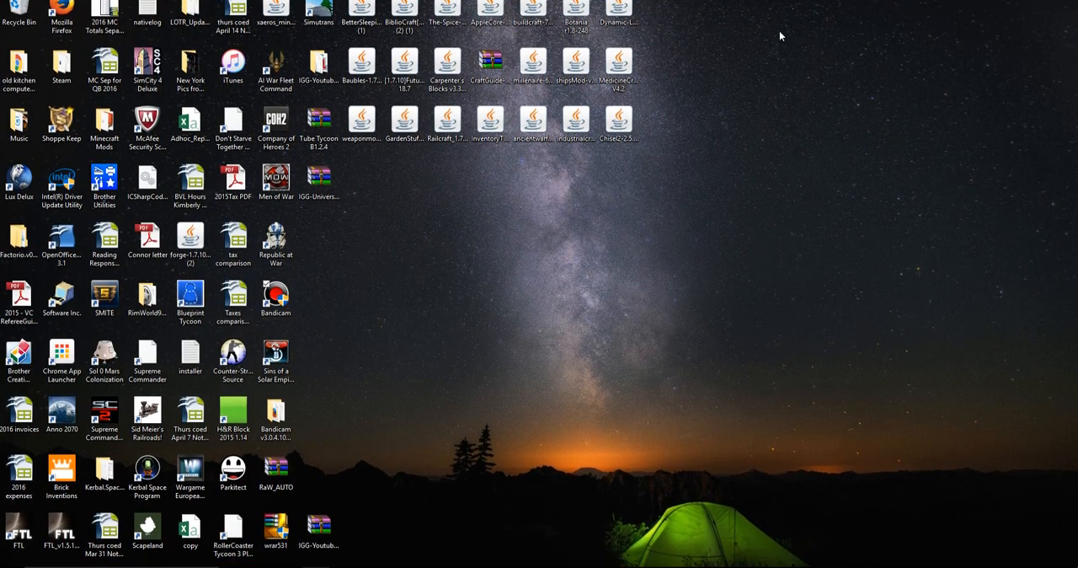
pyautogui.moveTo(318, 122)
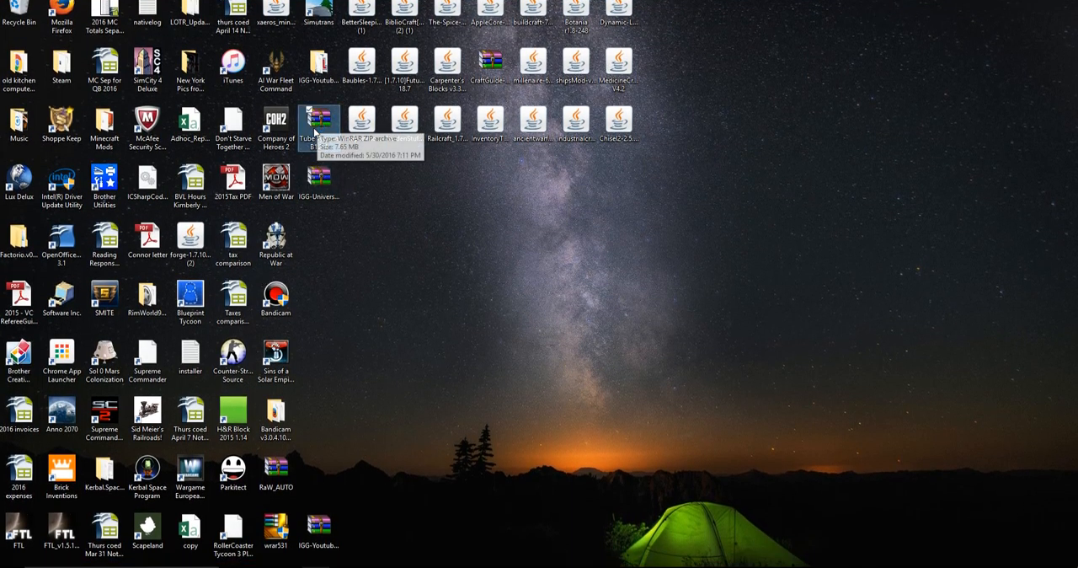
# Open the Tube Tycoon B1.2.4 ZIP from the desktop in WinRAR.
pyautogui.doubleClick(316, 113)
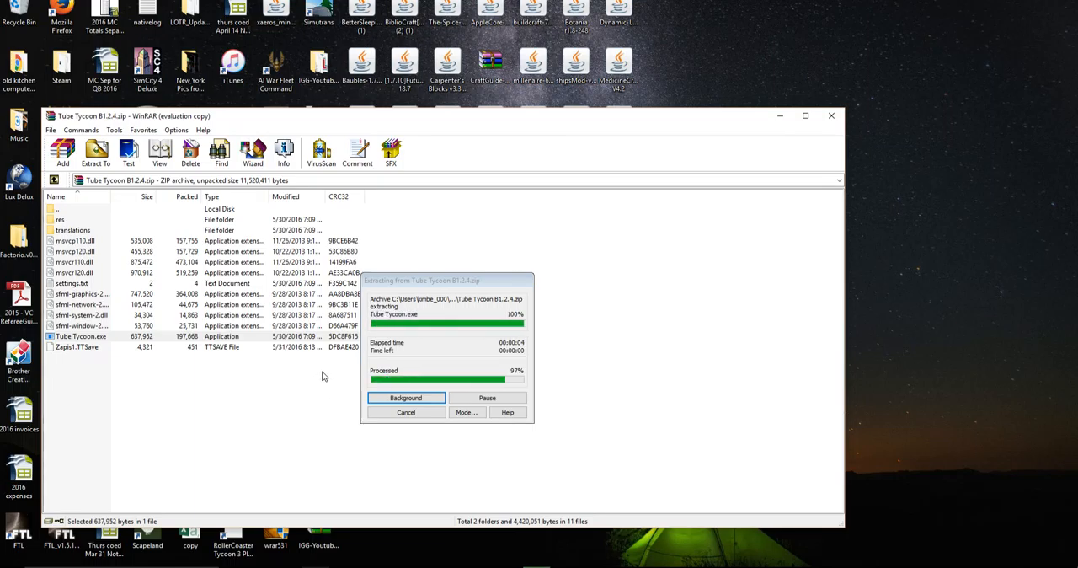
pyautogui.moveTo(317, 360)
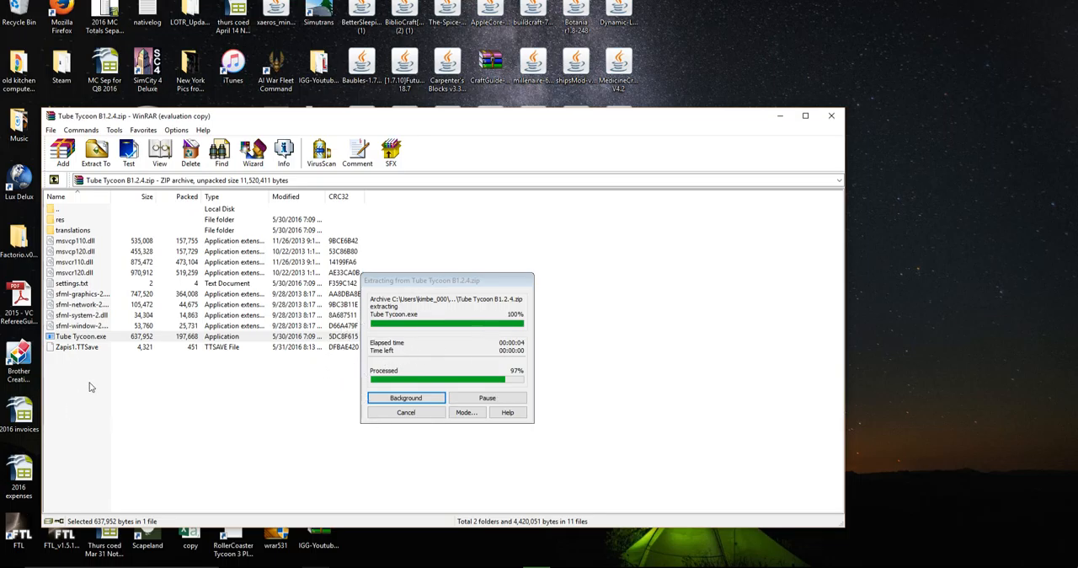
pyautogui.moveTo(221, 171)
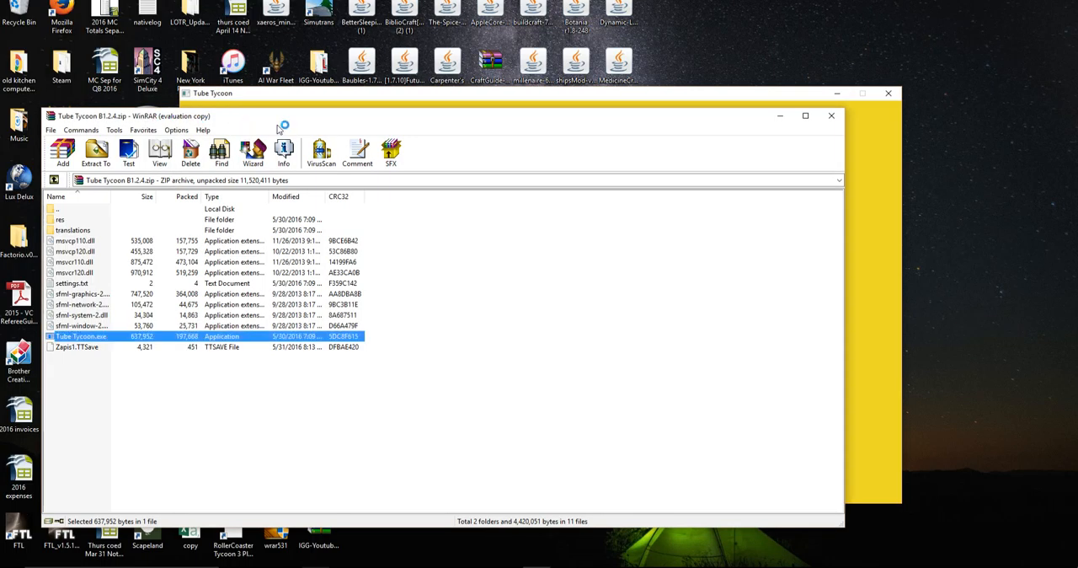
# Launch Tube Tycoon and press Space past the title screen to the main menu.
pyautogui.doubleClick(74, 336)
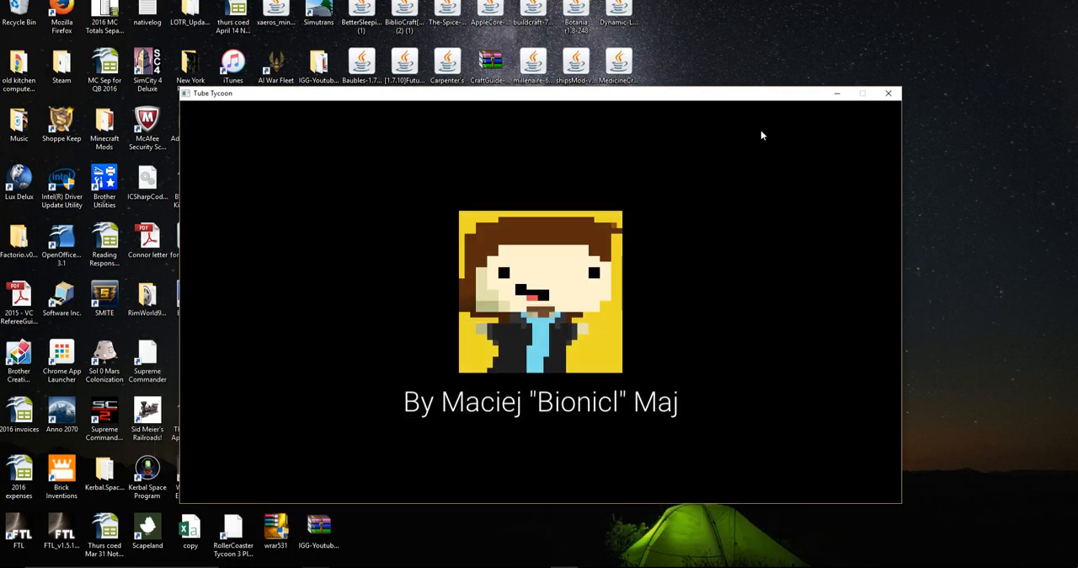
pyautogui.moveTo(455, 455)
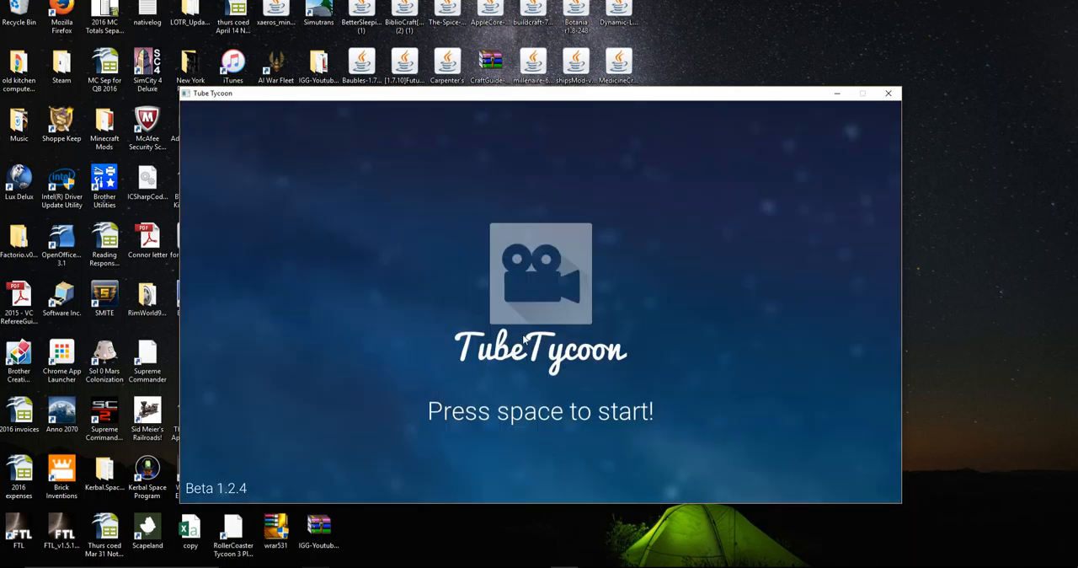
pyautogui.press('space')
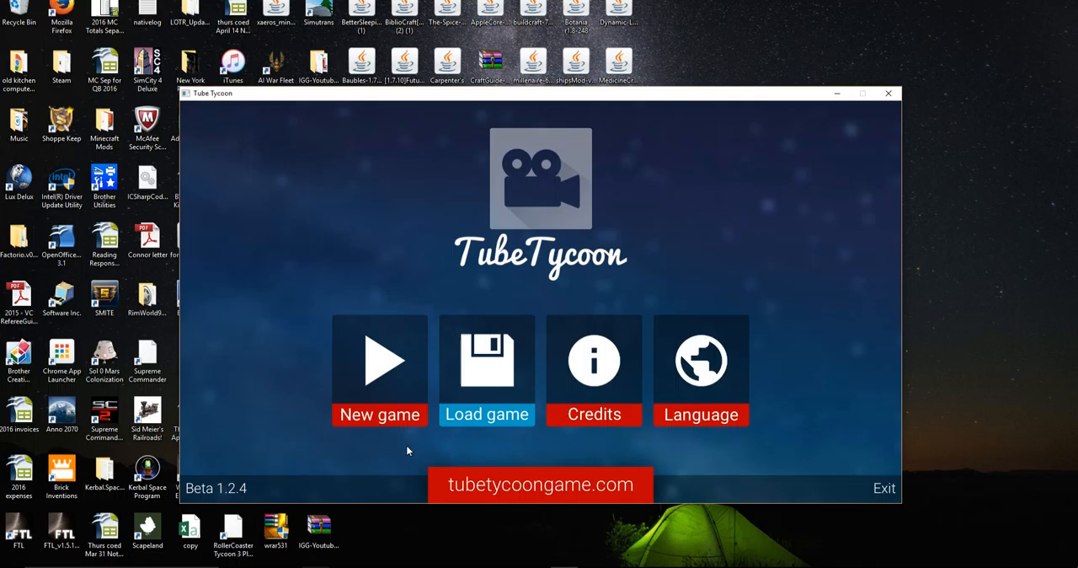
pyautogui.moveTo(507, 373)
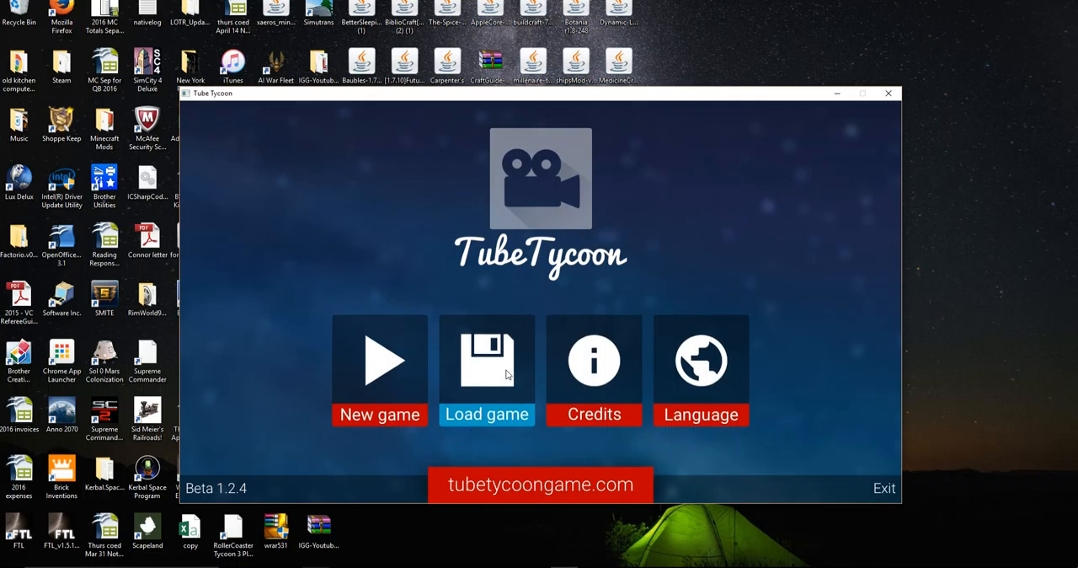
pyautogui.moveTo(498, 460)
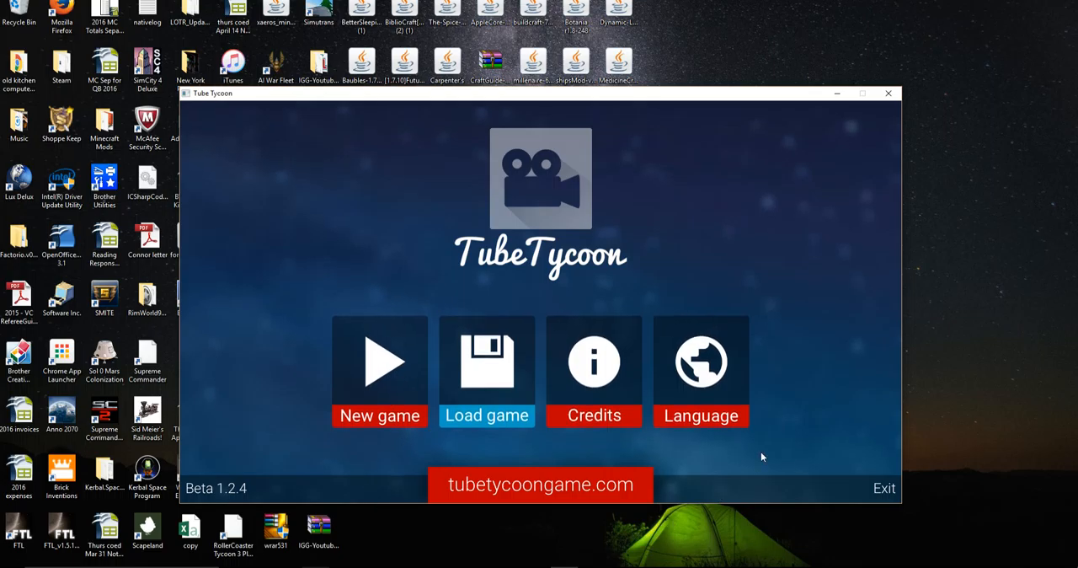
pyautogui.moveTo(885, 495)
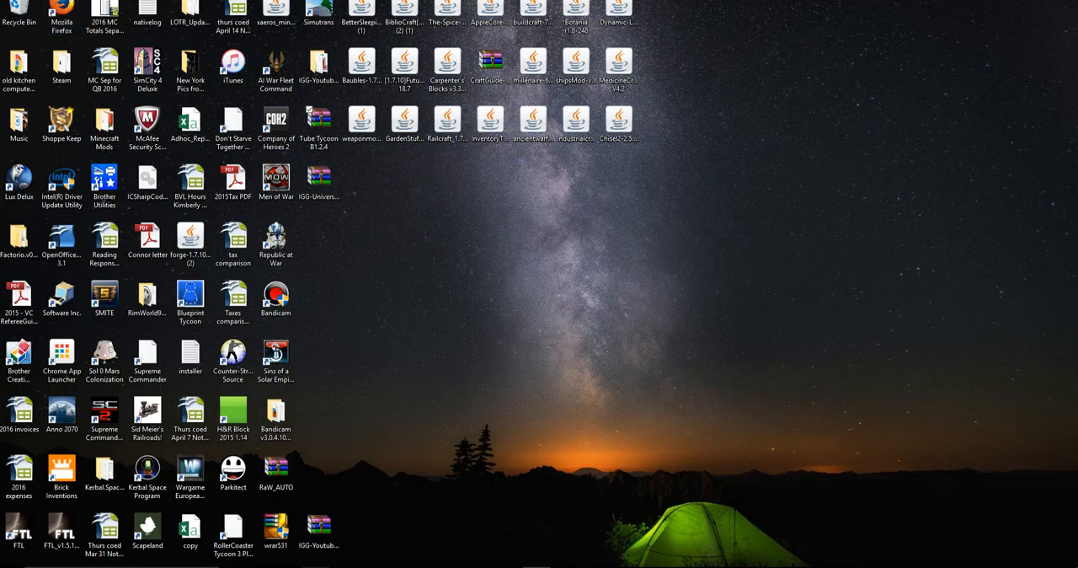
pyautogui.moveTo(1054, 9)
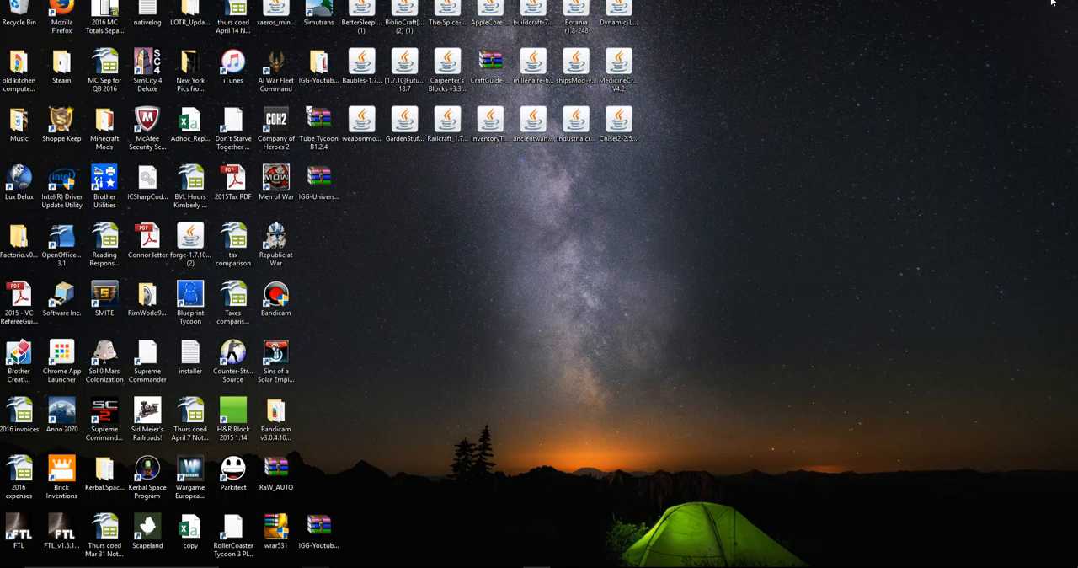